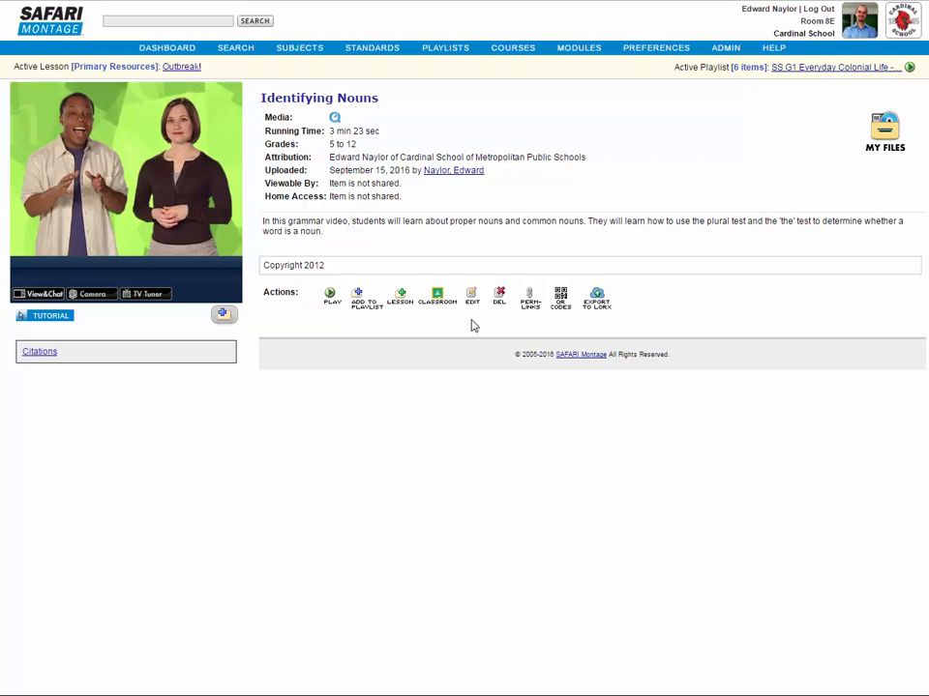
Step: Go to the Identifying Nouns video's correlations and choose Common Core Georgia Performance Standards, ELA 2011
click(472, 294)
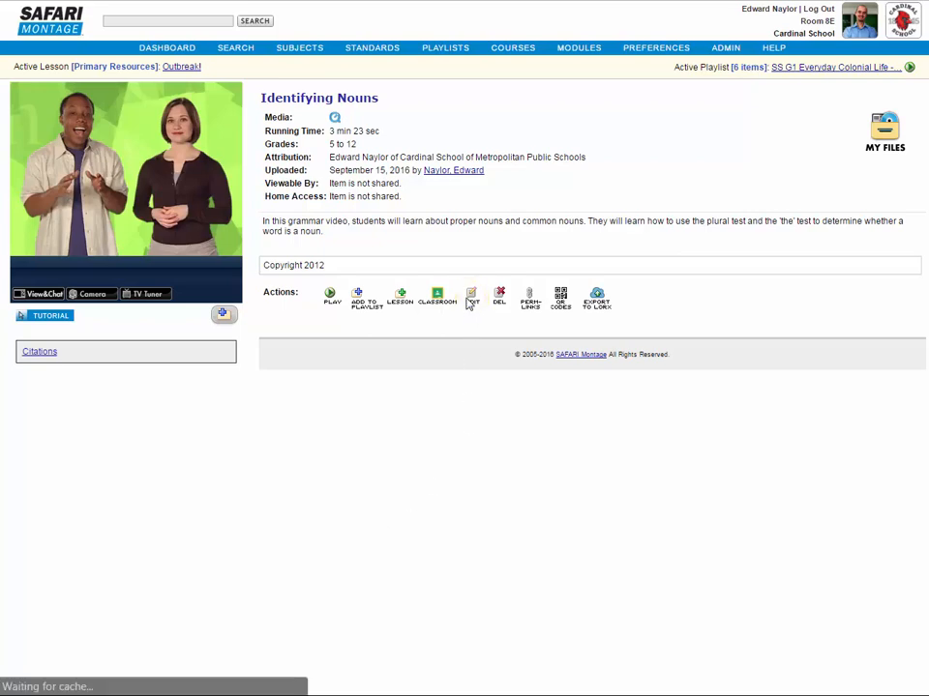
click(472, 294)
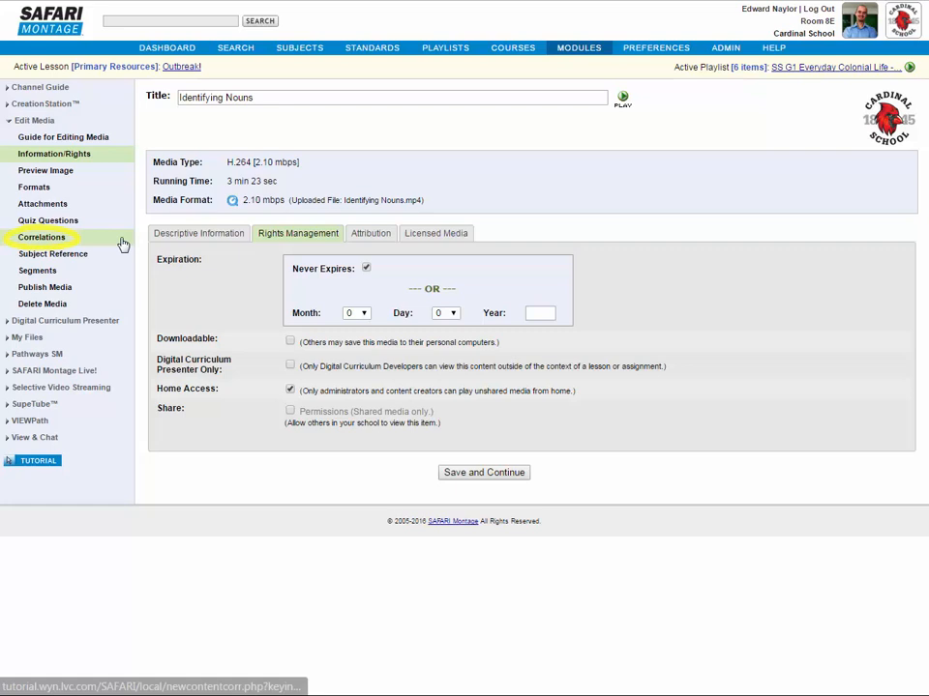
click(42, 236)
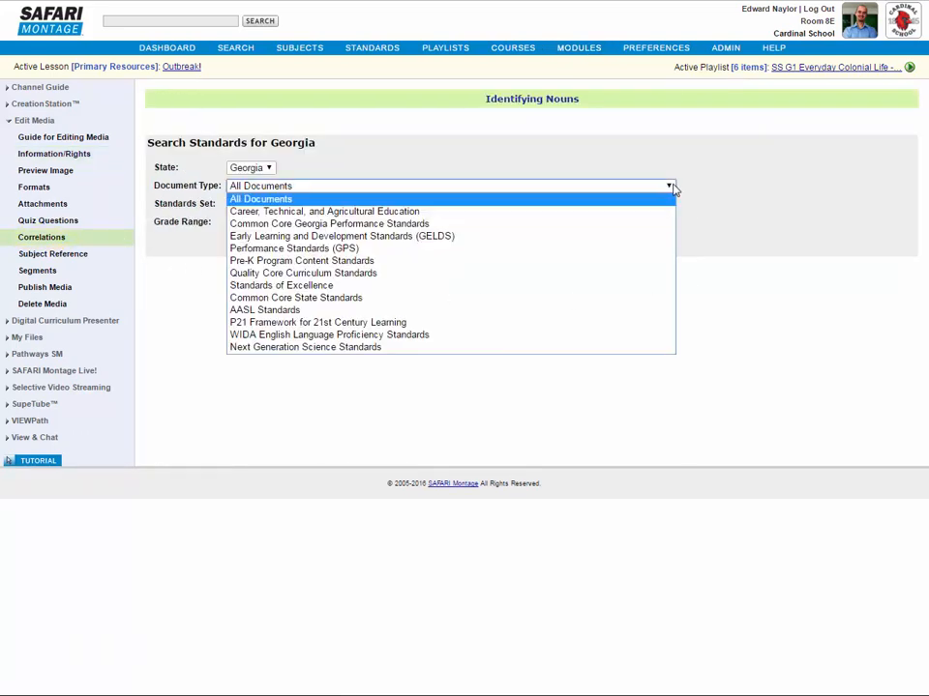
click(328, 224)
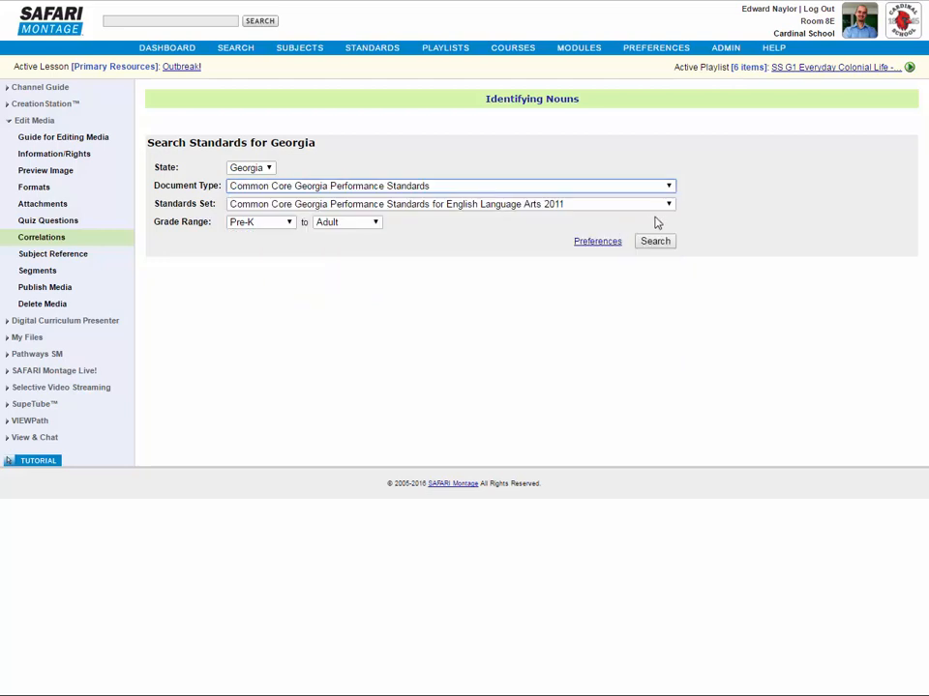
mouse_move(604, 222)
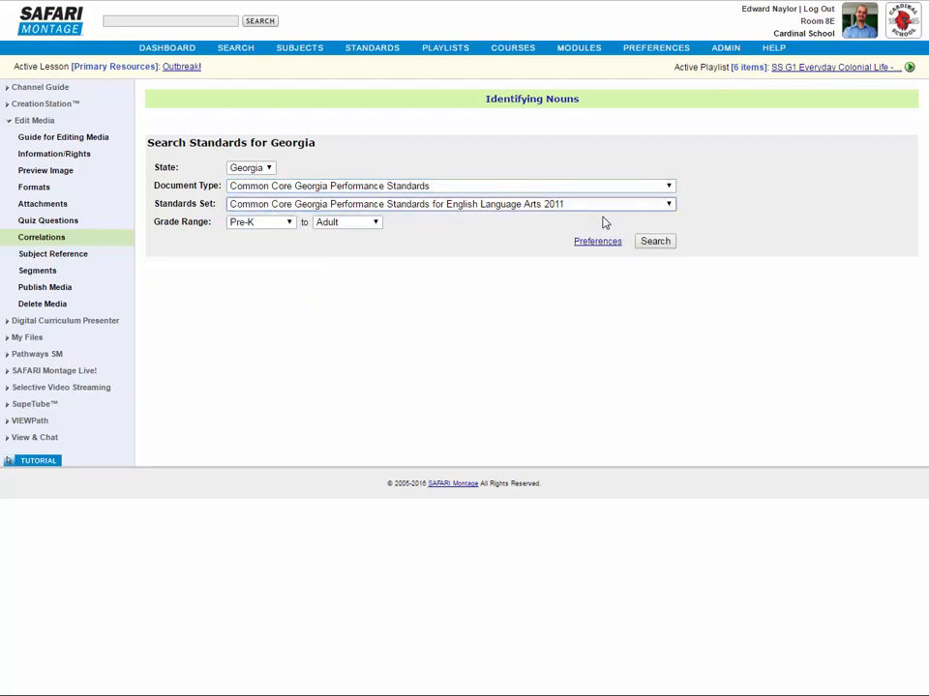
Step: Set the grade range to Grade 5 through Grade 12
click(259, 220)
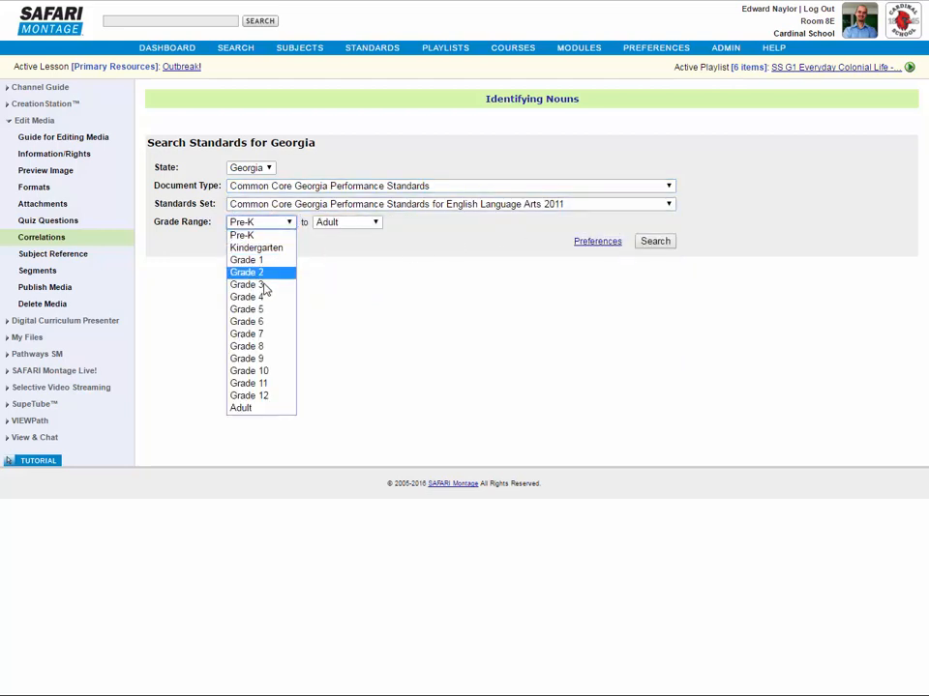
click(245, 310)
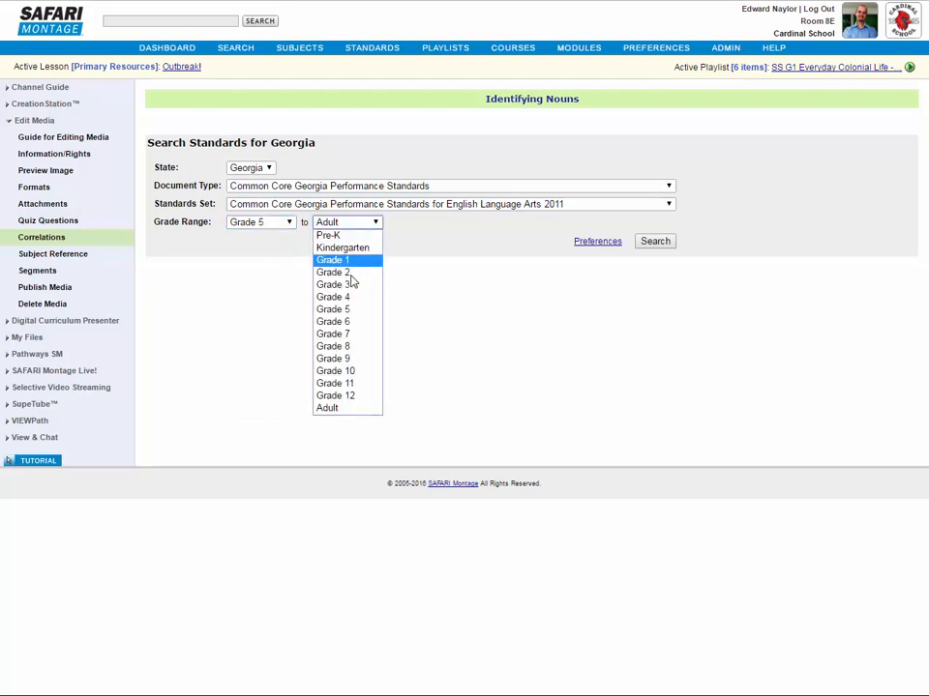
click(335, 394)
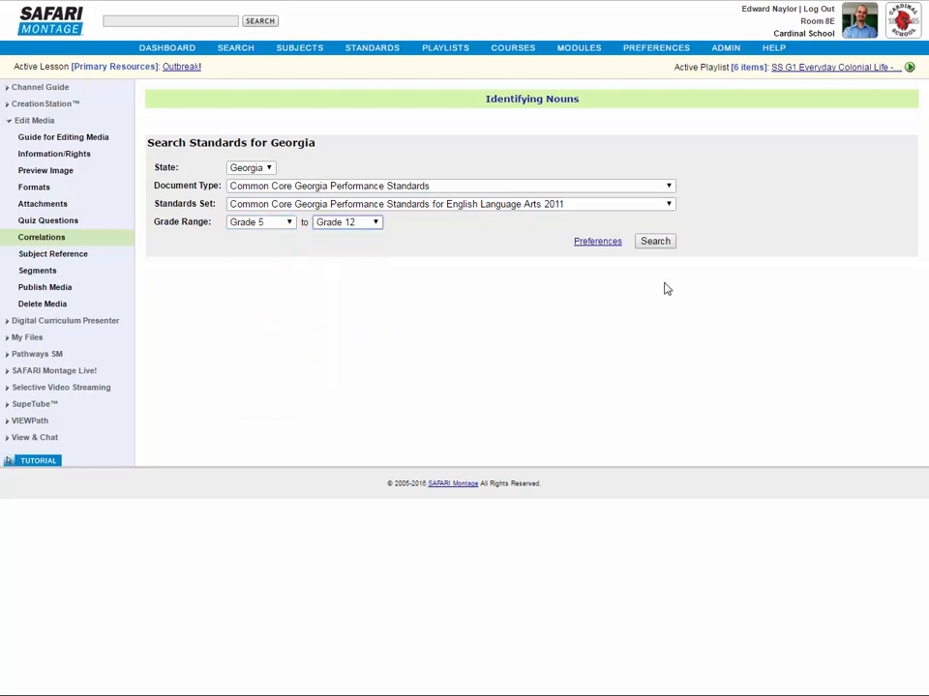
Step: Search, check language anchor standards CCRL.1 and CCRL.2, and submit them to the video
click(654, 239)
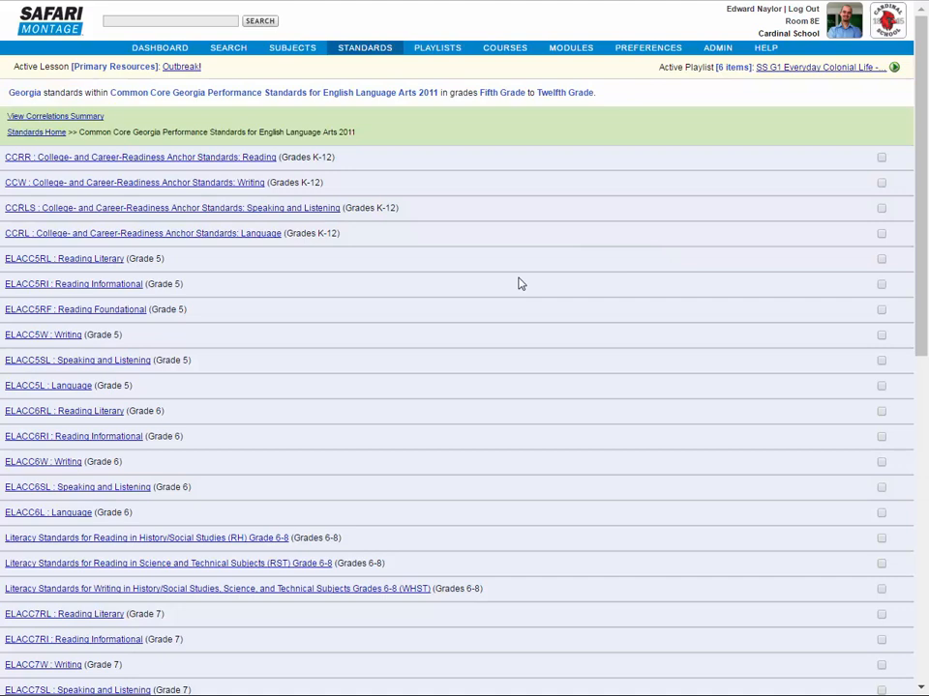
click(143, 232)
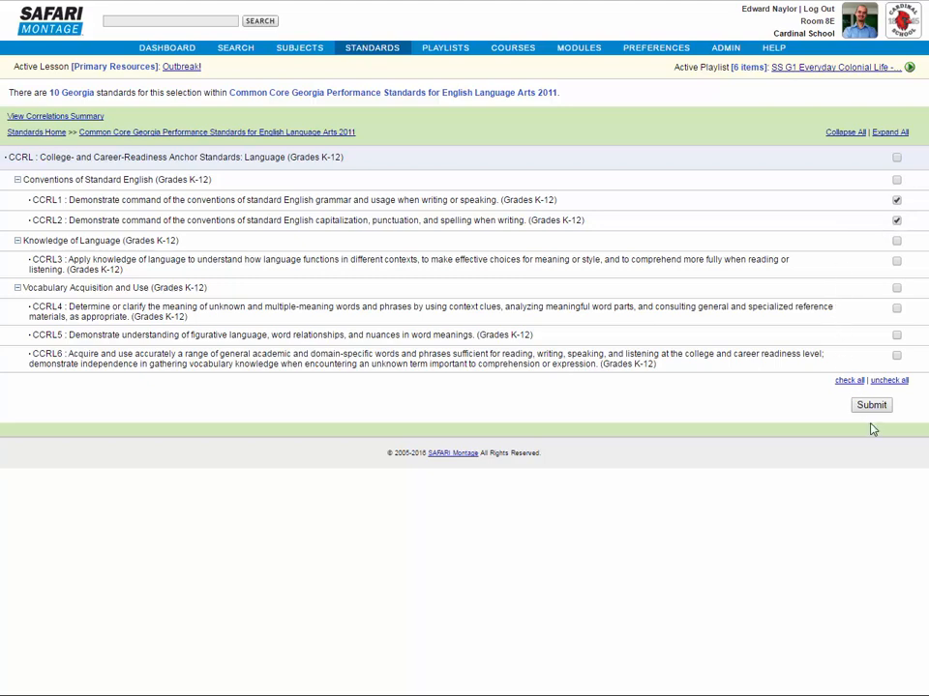
click(870, 404)
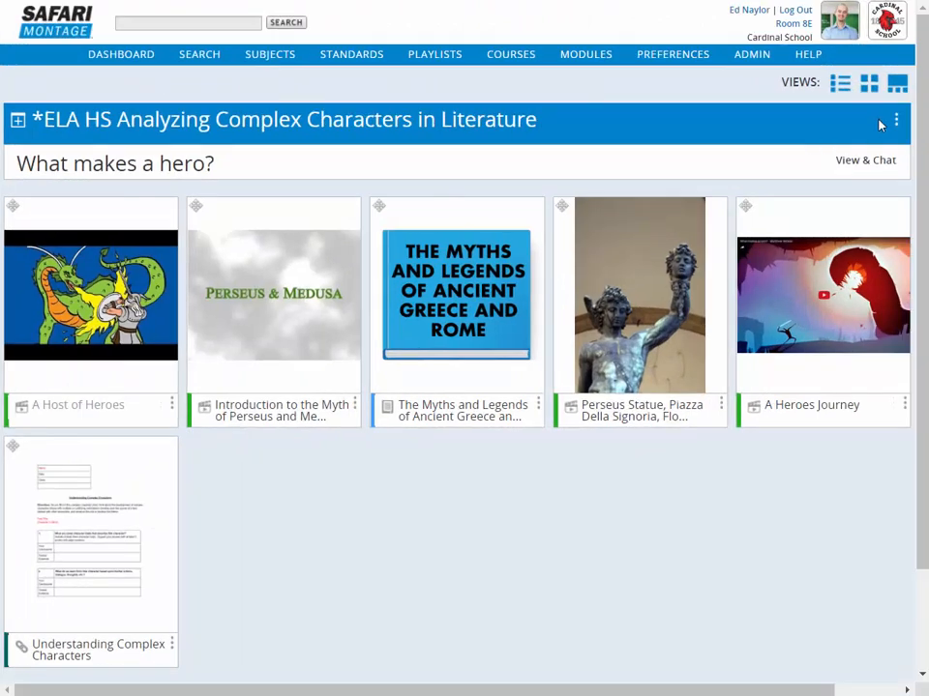
click(894, 120)
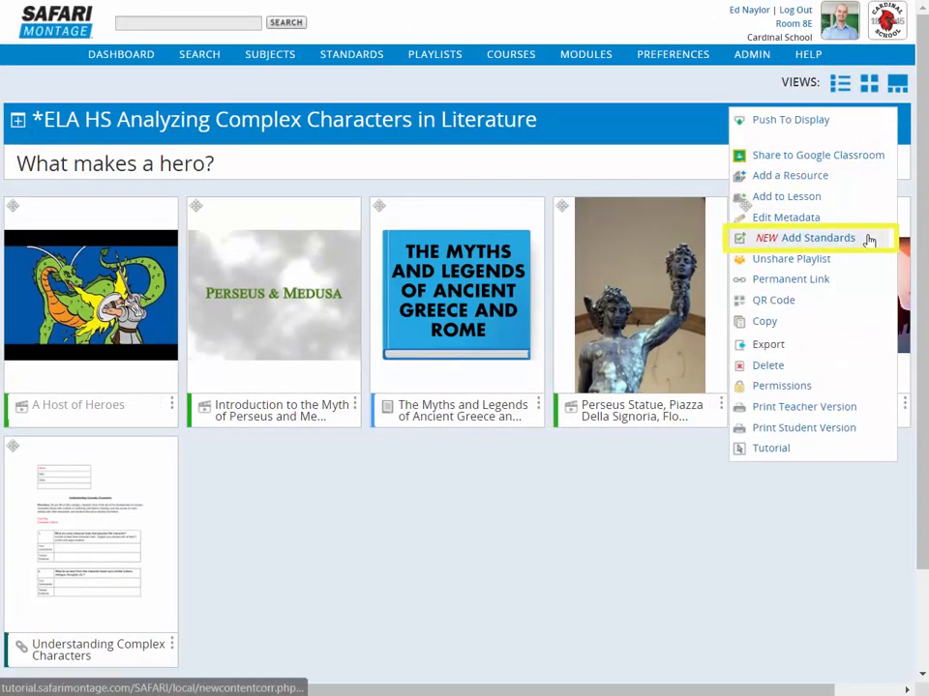
click(816, 236)
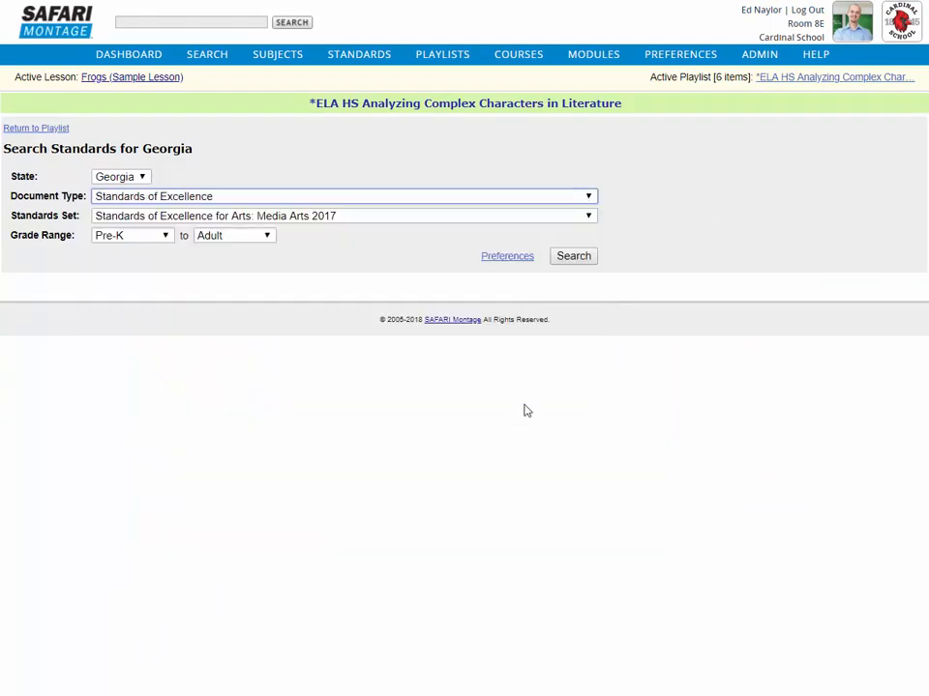
click(588, 216)
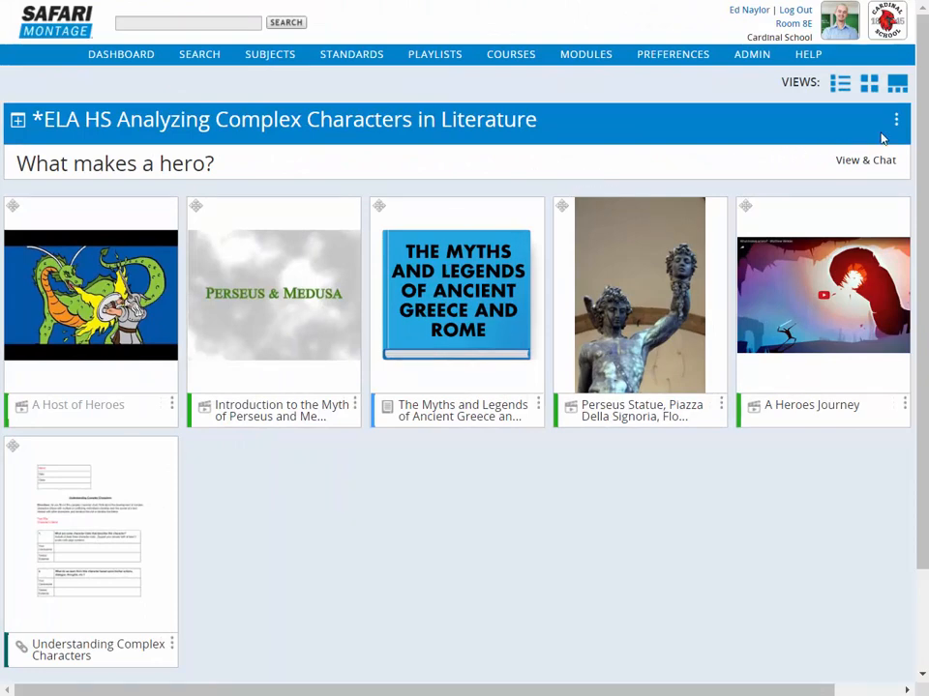
click(893, 120)
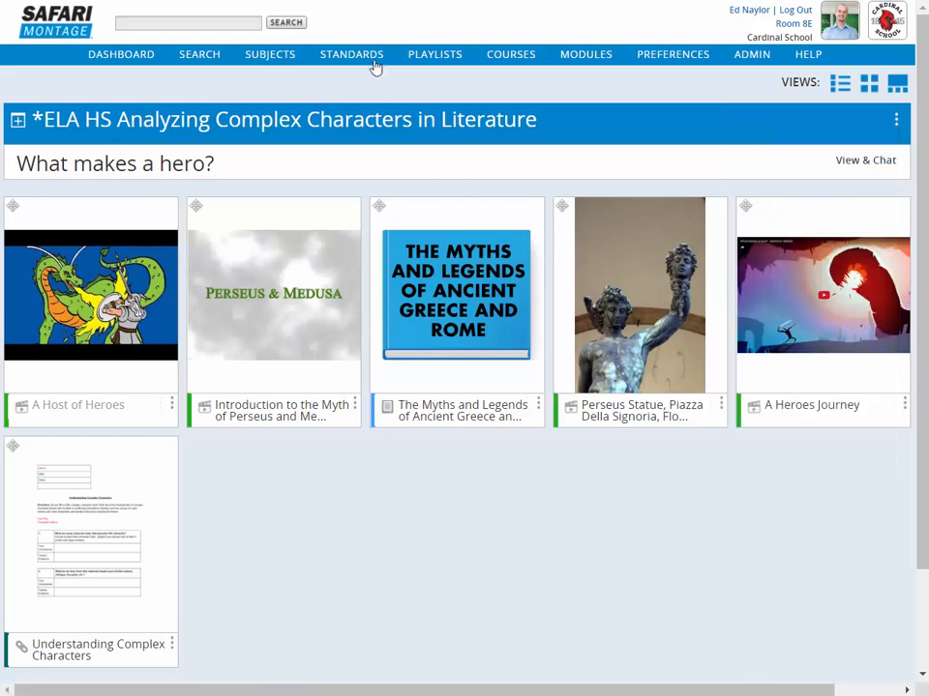
Step: Run a standards search for Georgia Standards of Excellence ELA 2018, grades 9–10
click(352, 54)
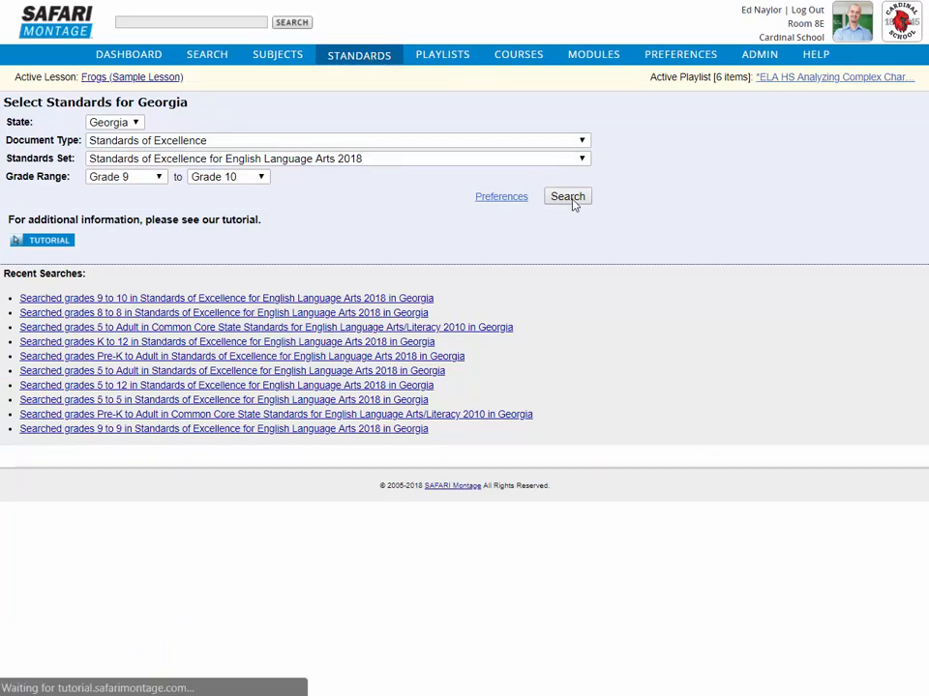
click(567, 197)
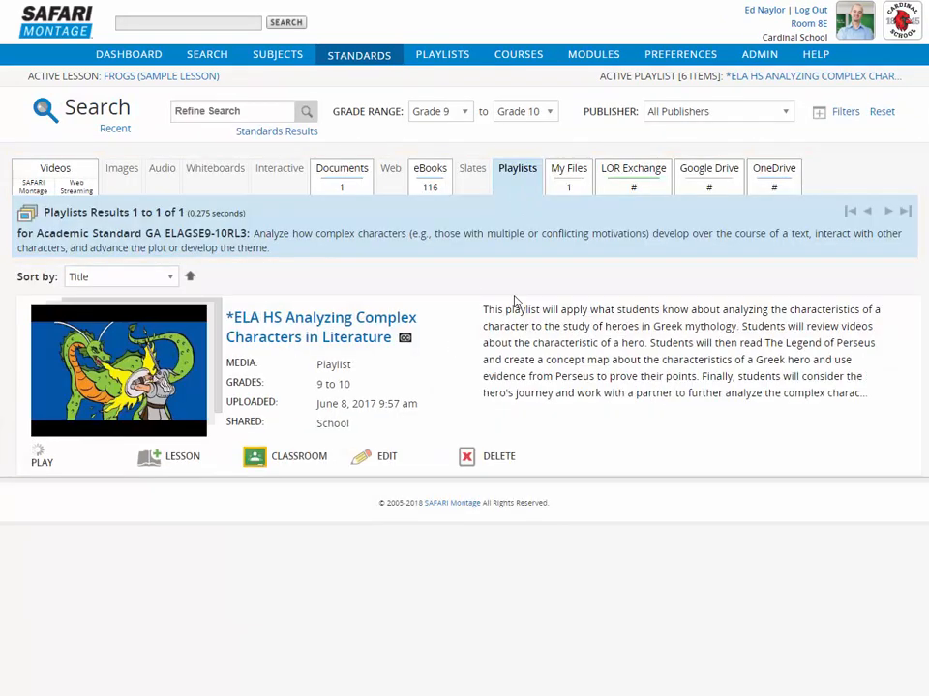
Step: From My Files results for ELAGSE9-10RL3, view the Understanding Complex Characters document details
click(567, 174)
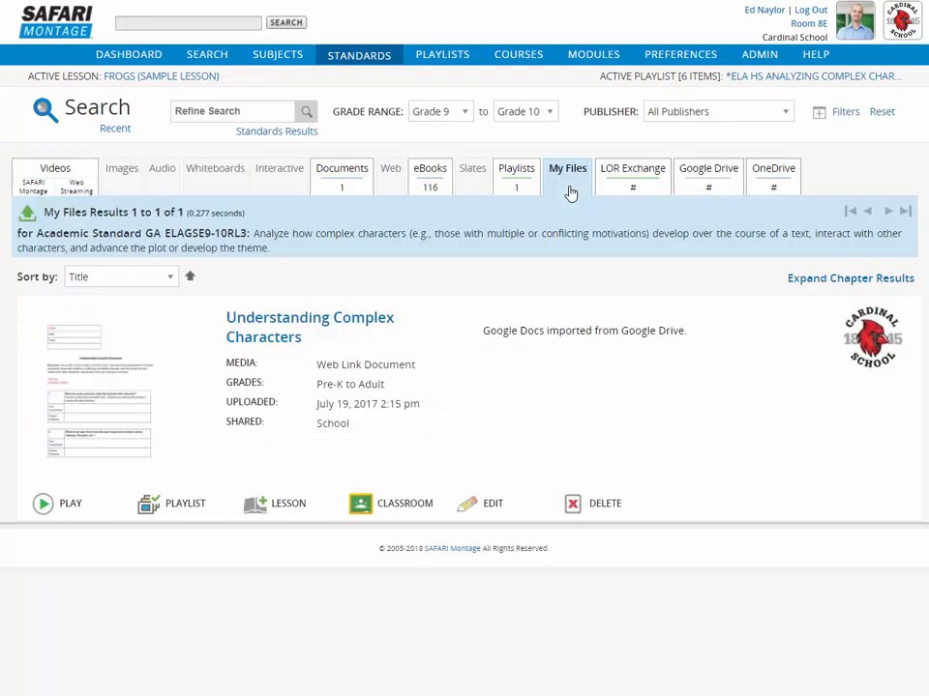
mouse_move(319, 327)
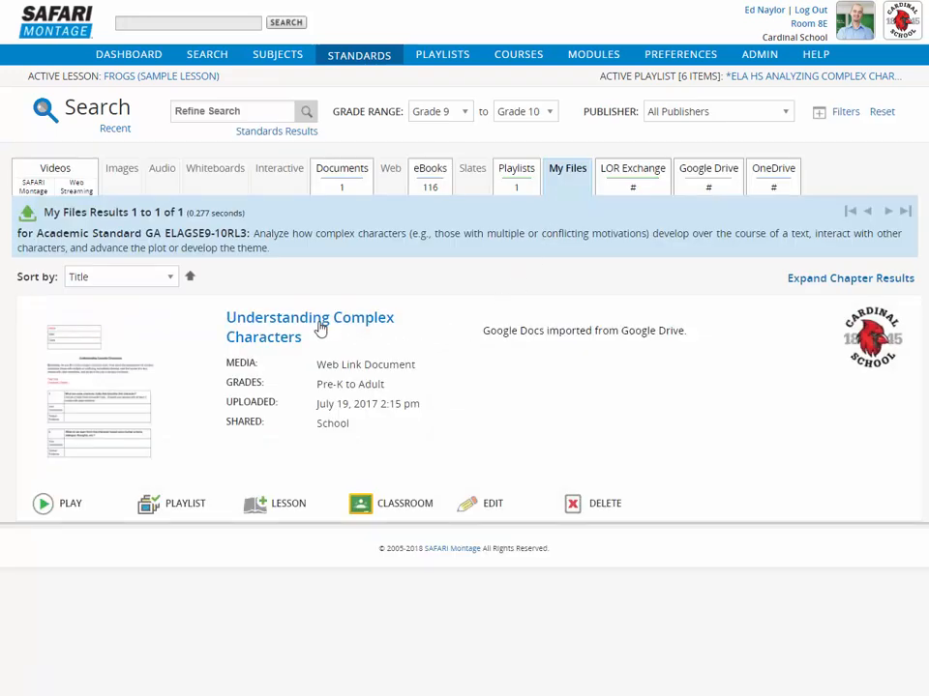
click(310, 317)
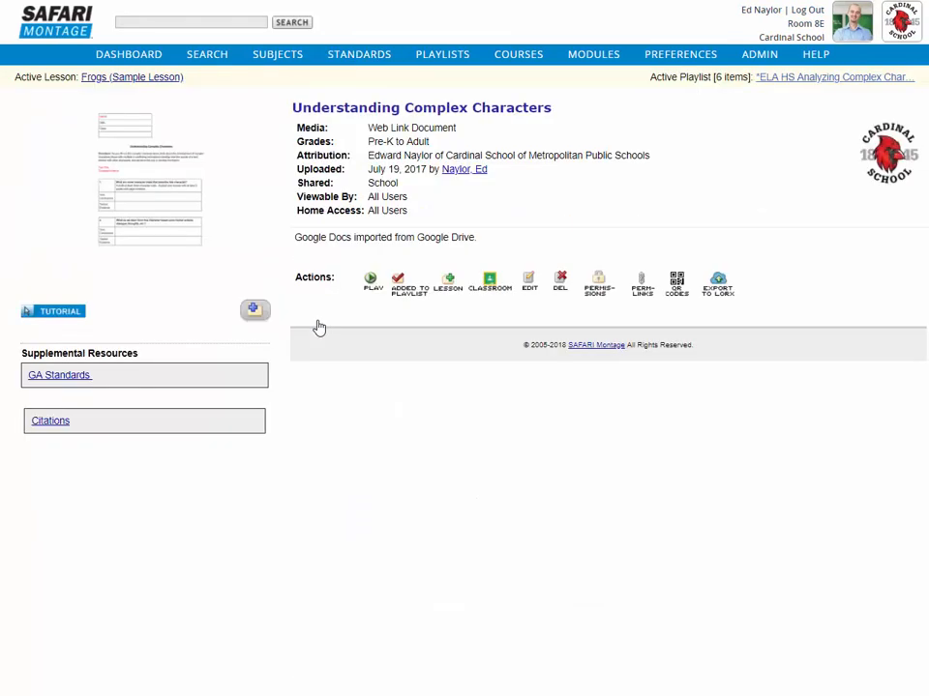
mouse_move(317, 329)
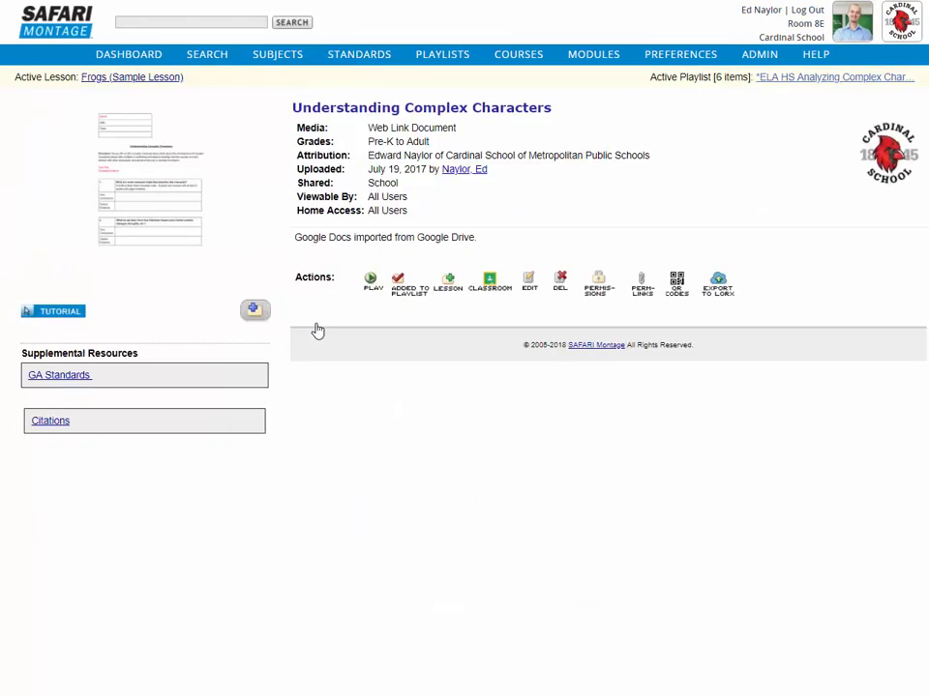